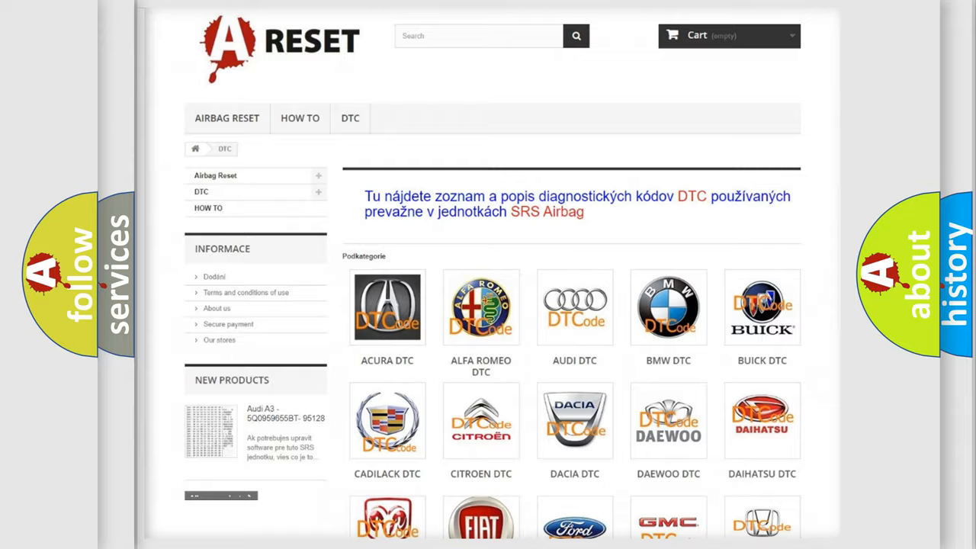
# Open Jeep from the DTC brand grid and browse its trouble code list
pyautogui.scroll(-3)
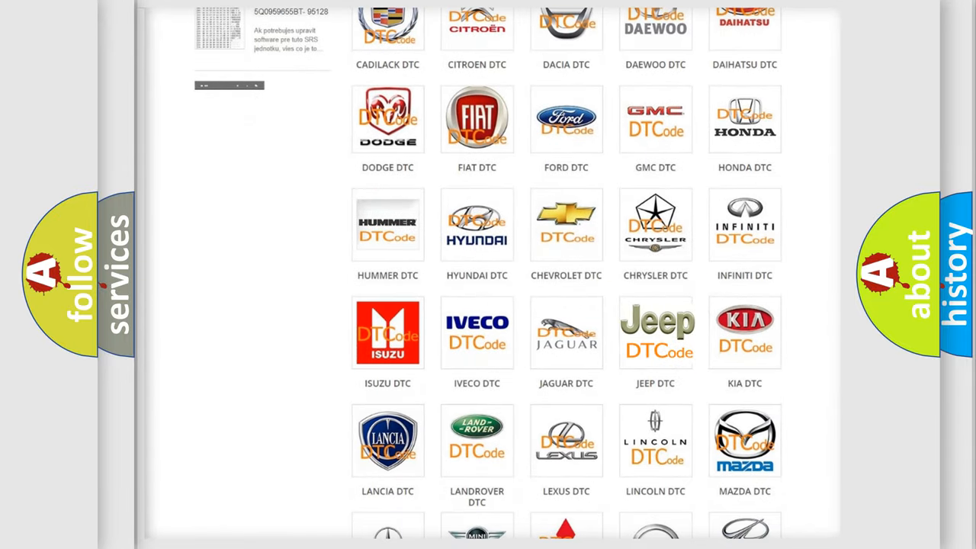
pyautogui.click(655, 332)
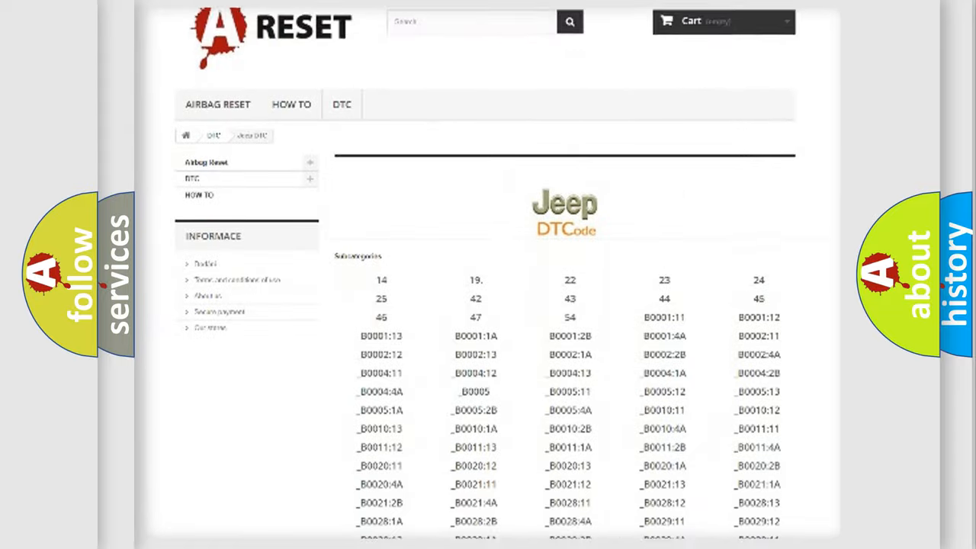
pyautogui.scroll(-3)
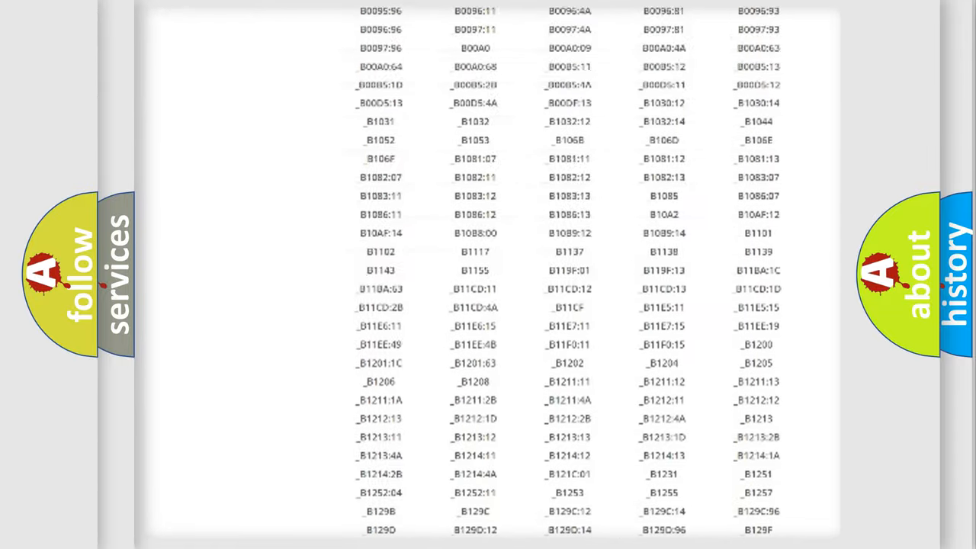
pyautogui.scroll(3)
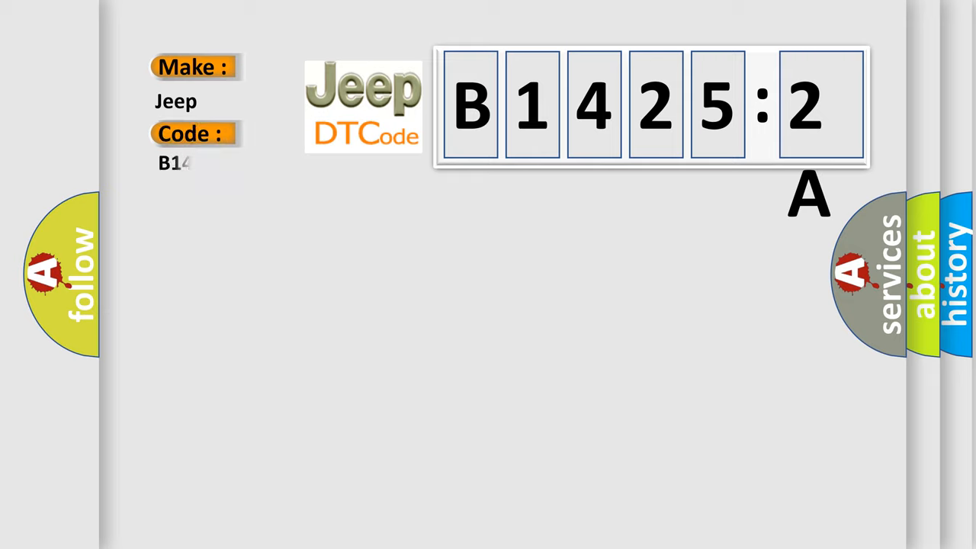
# Enter code B14252A and reveal its 'No Communication With Driver Information Center' description
pyautogui.write('4252A')
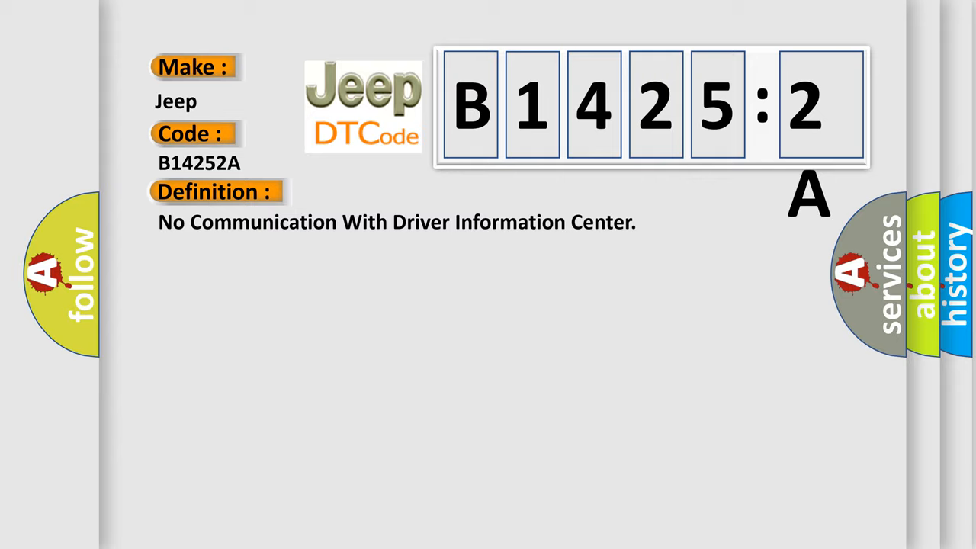
pyautogui.click(397, 192)
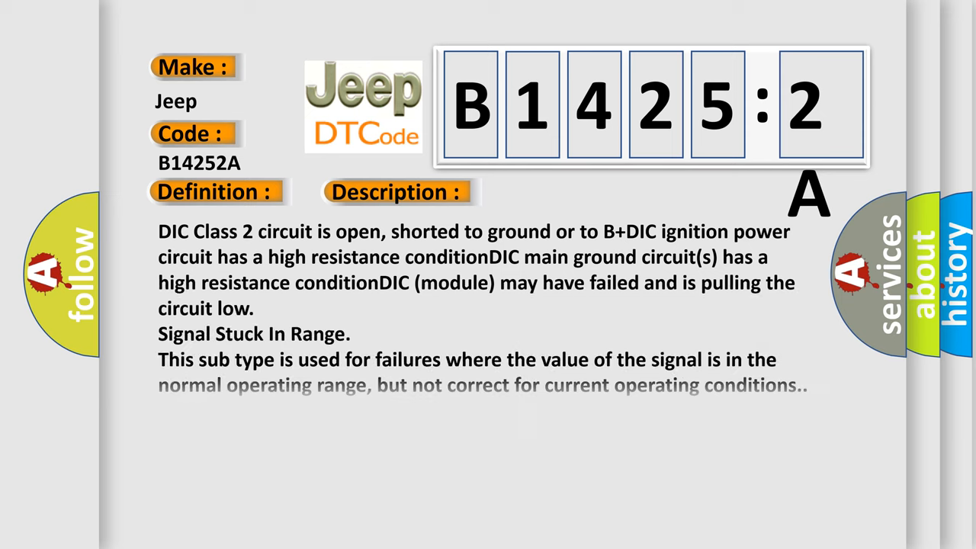